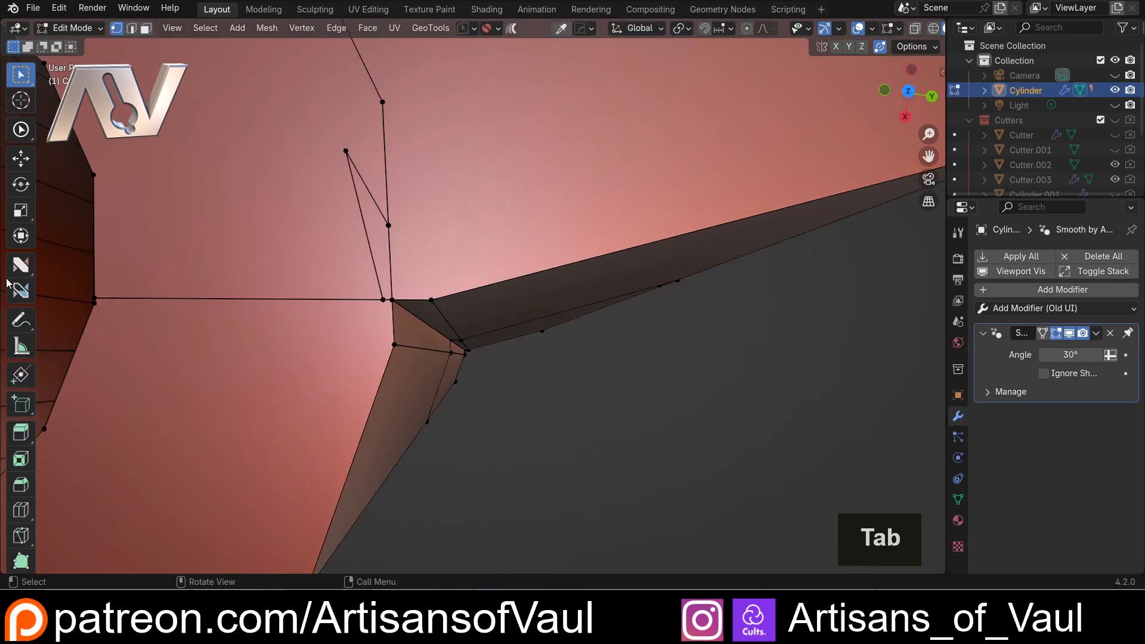
Step: With the nSolve Dissolve tool, dissolve the stray spike vertex and its edges using Ctrl+X
left_click(21, 264)
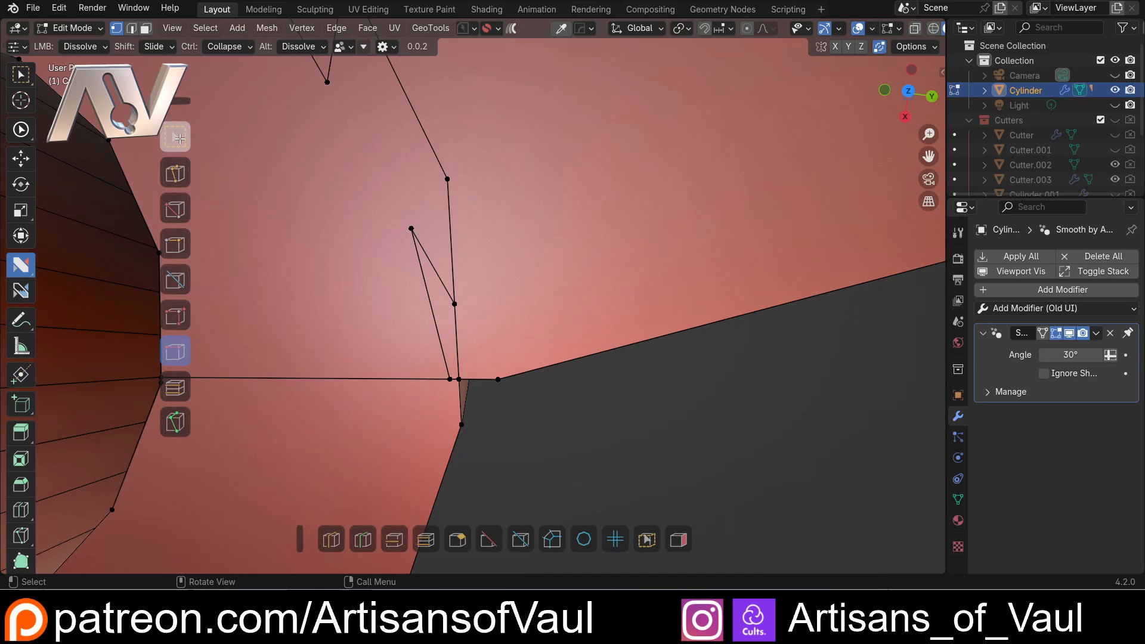
left_click(410, 228)
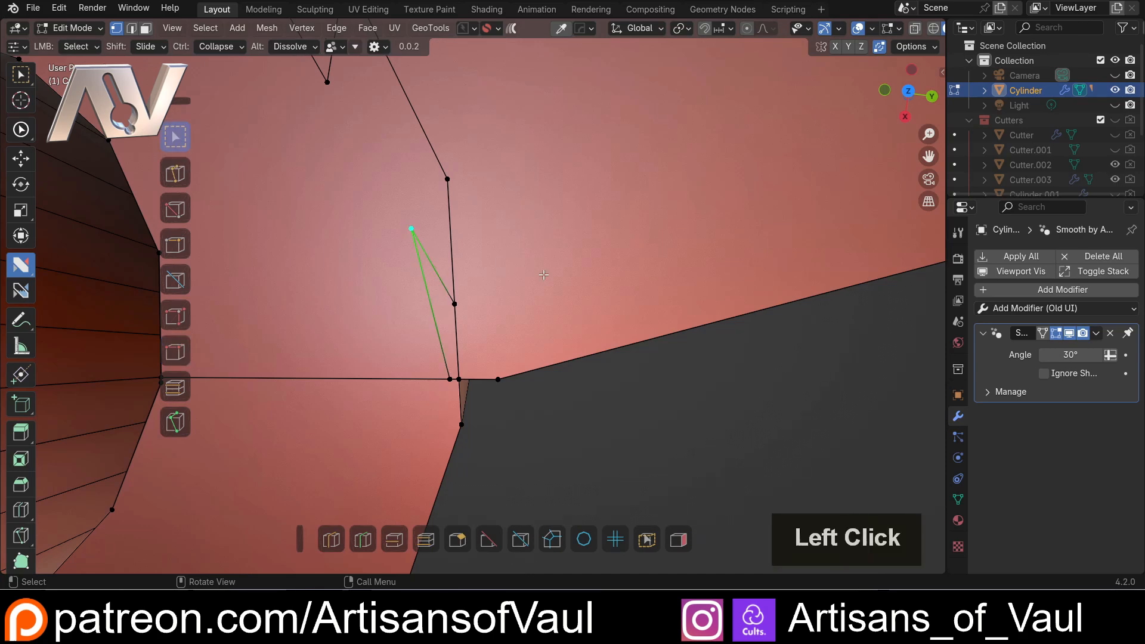
key("ctrl+x")
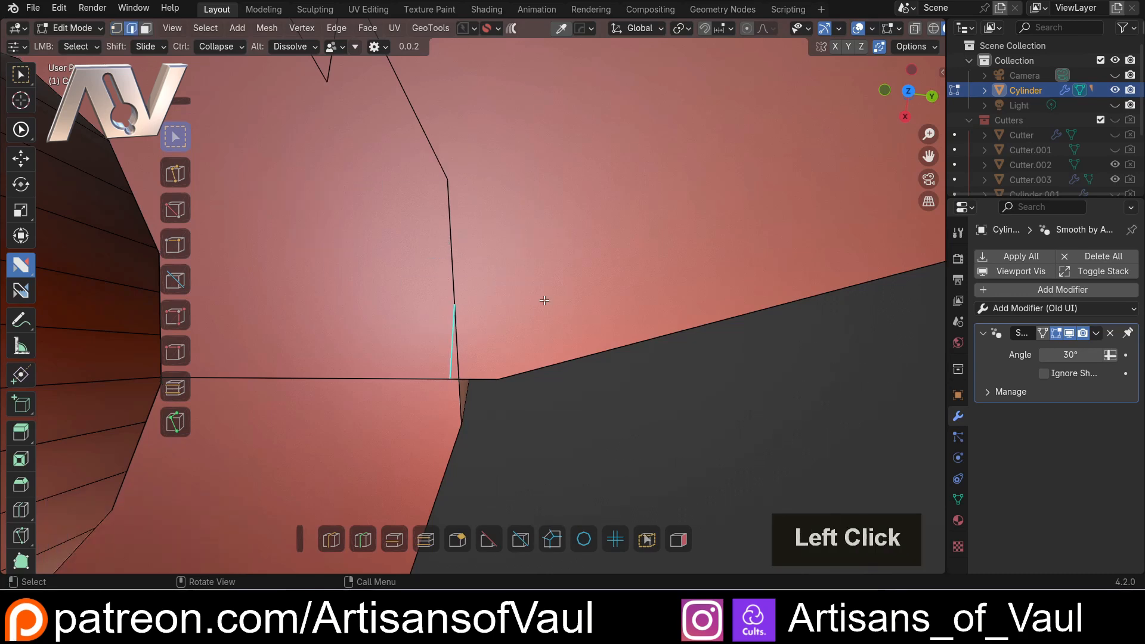
key("Ctrl+x")
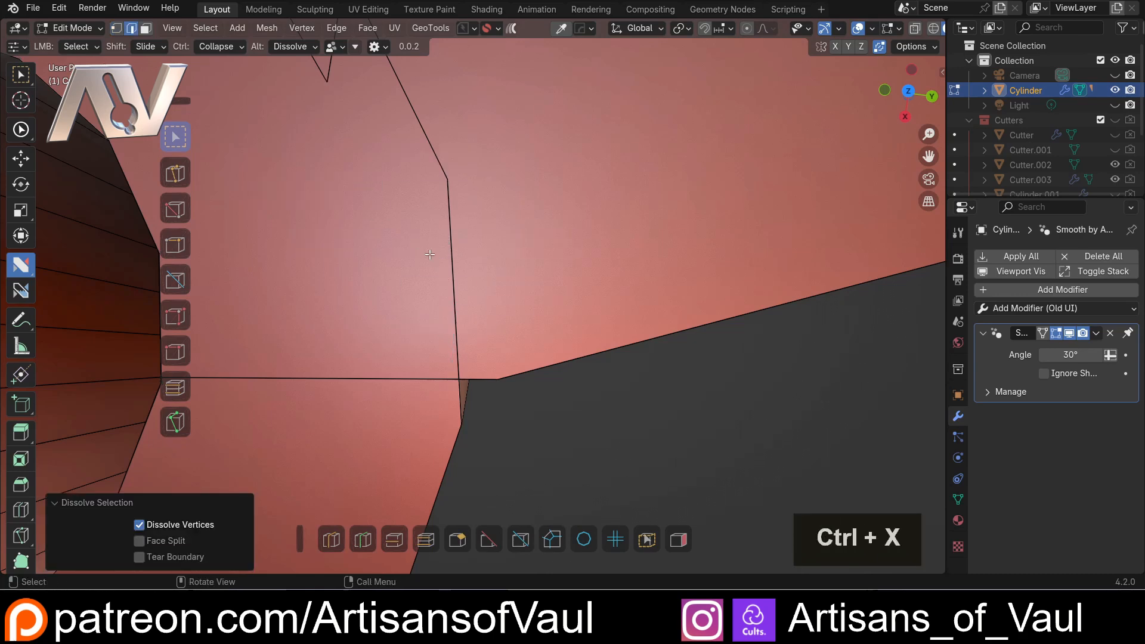
mouse_move(341, 160)
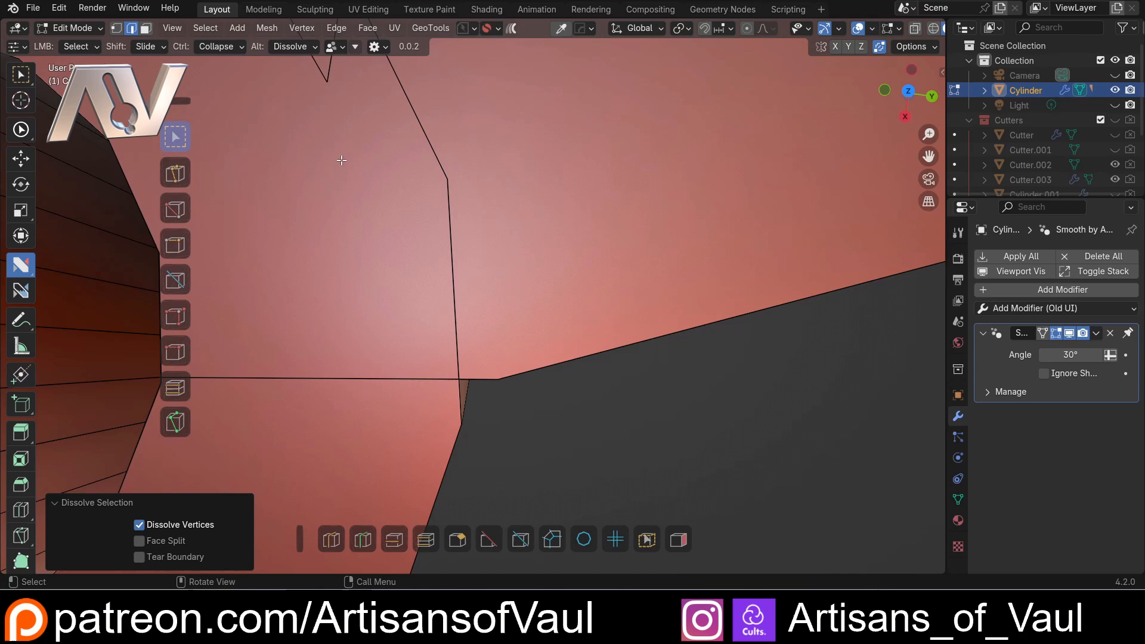
mouse_move(373, 214)
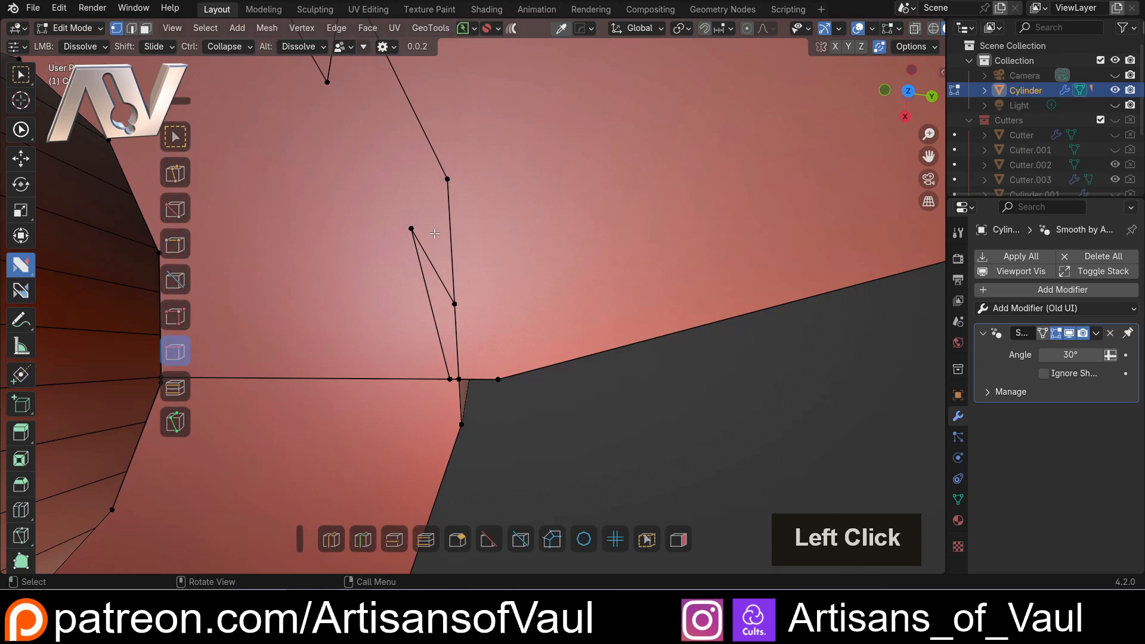
Step: Join the spike's tip vertex to the vertex directly below it
left_click(409, 229)
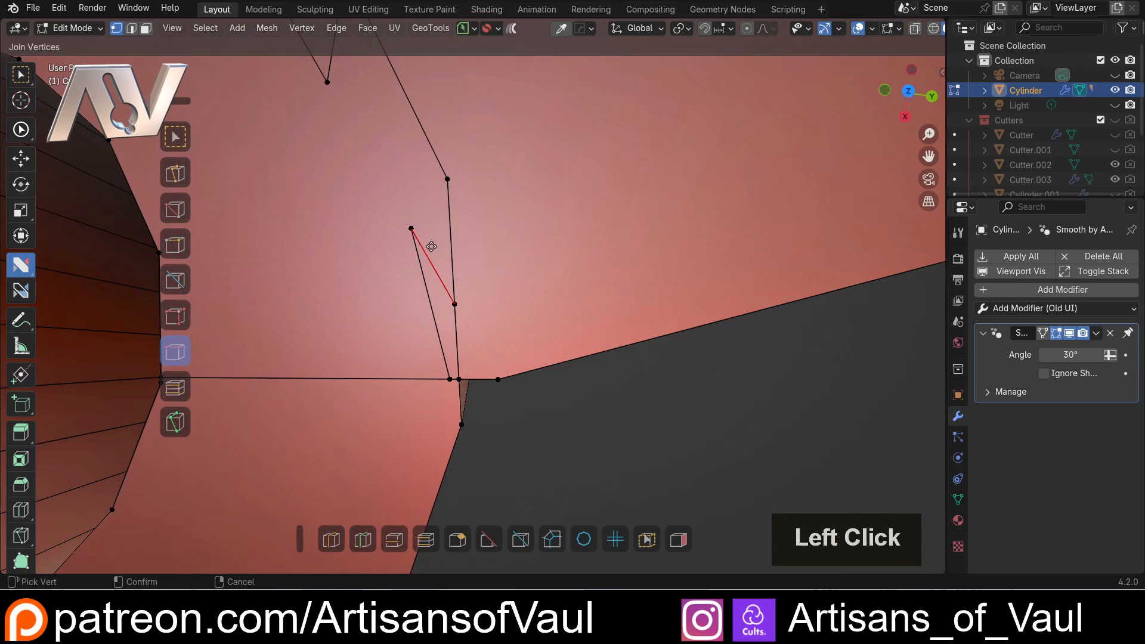
left_click(410, 229)
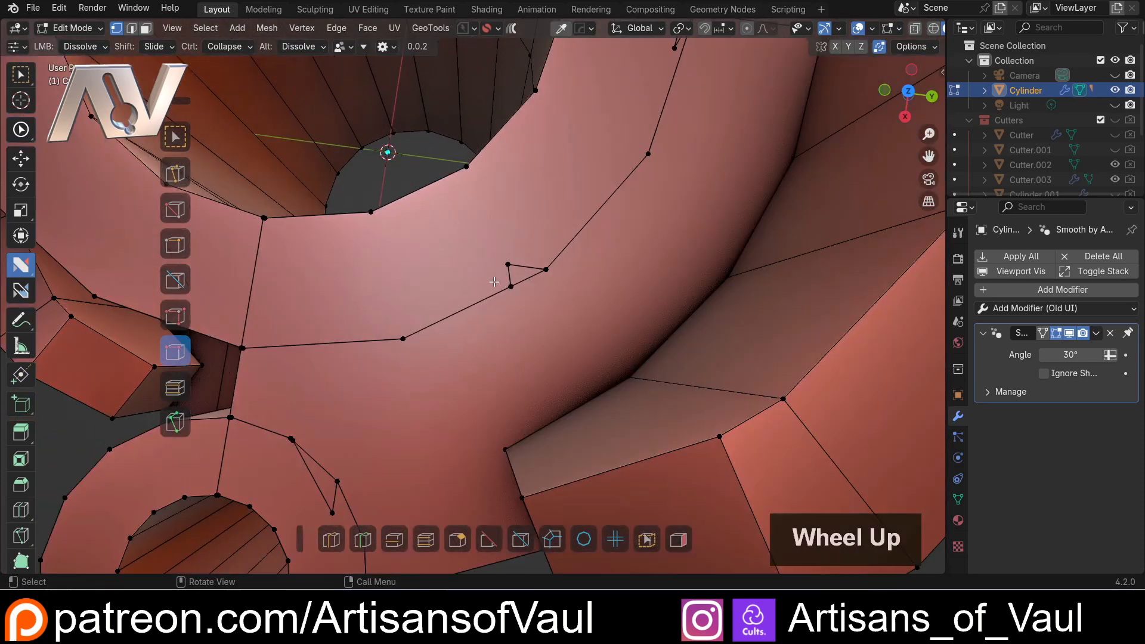
Step: Enable Dissolve Verts in the nSolve Helper settings and dissolve the small triangle
key("ctrl+z")
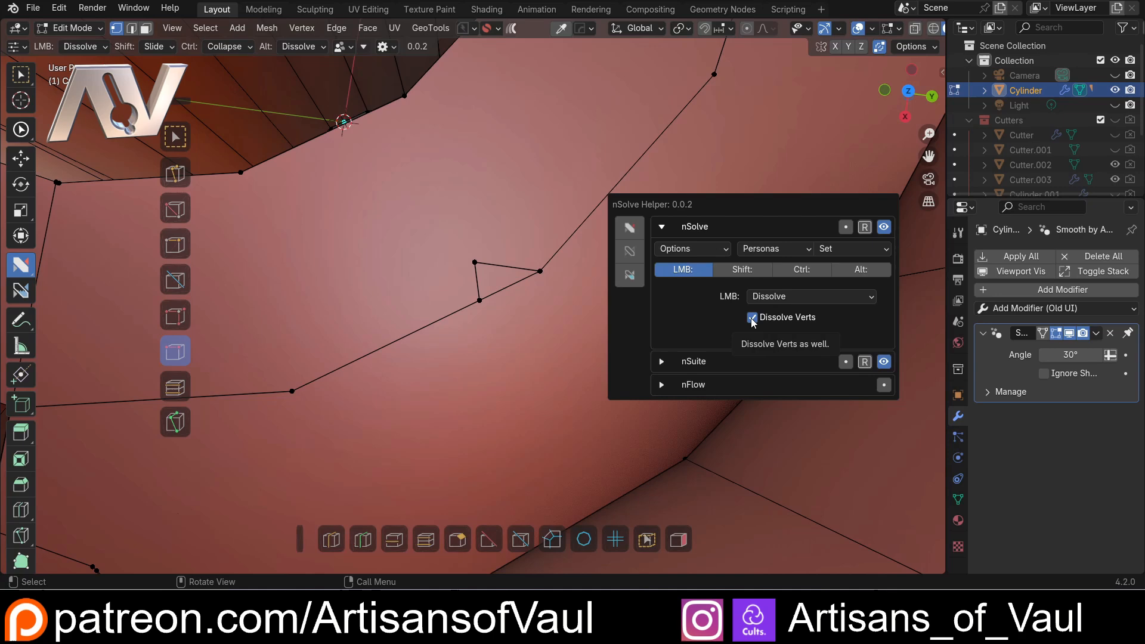
key("shift")
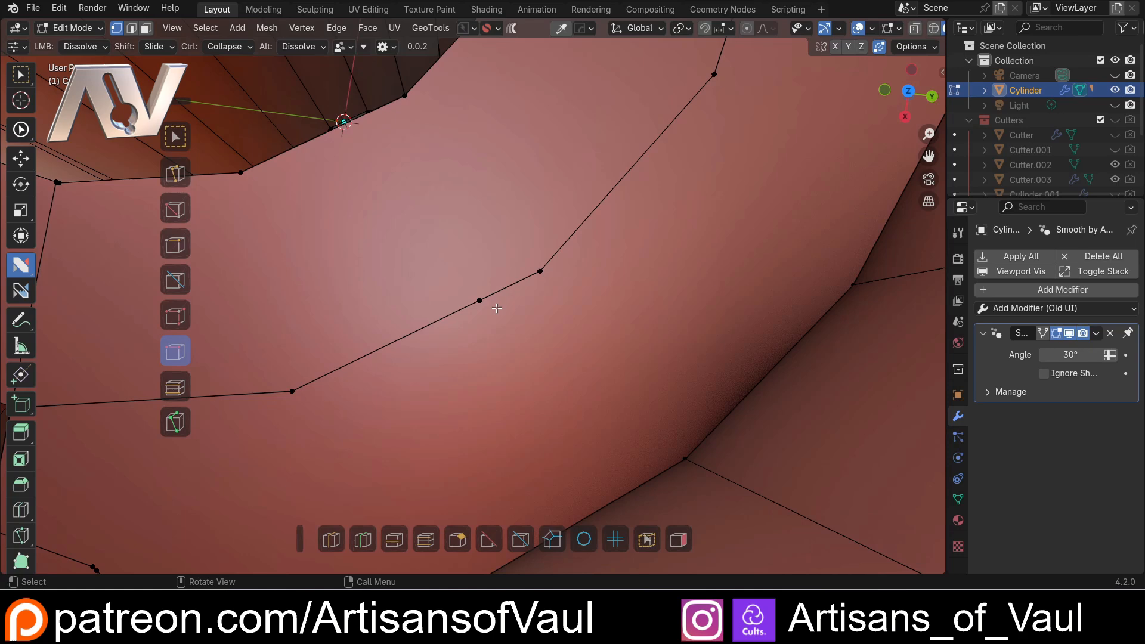
key("shift")
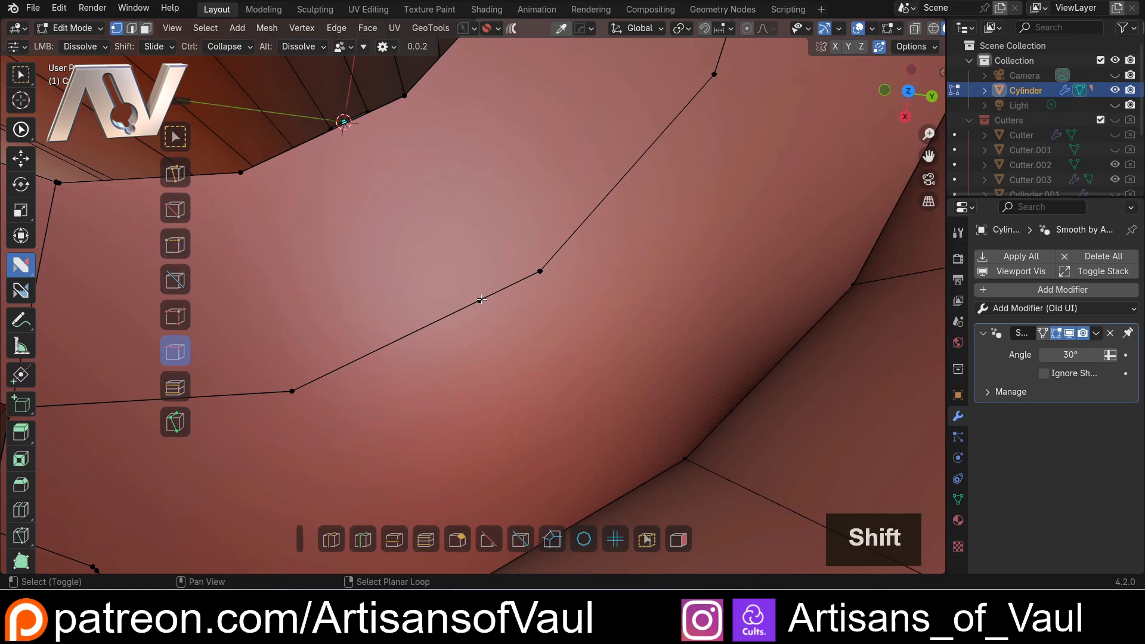
scroll("down", 3)
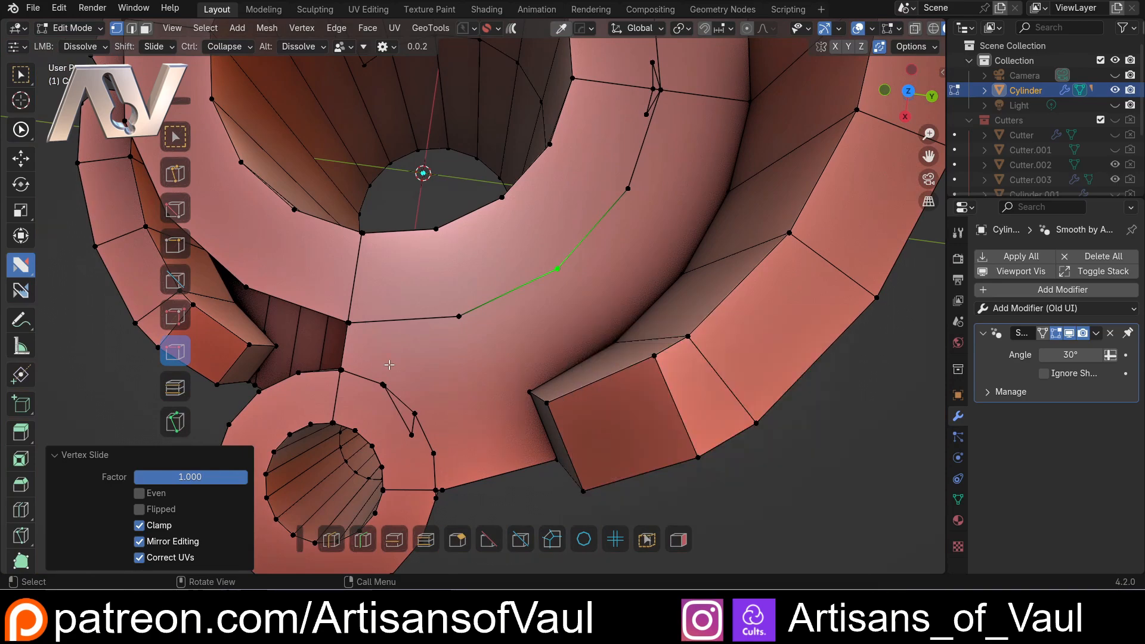
Step: Undo the previous edit before joining the spike near the small hole
key("ctrl+z")
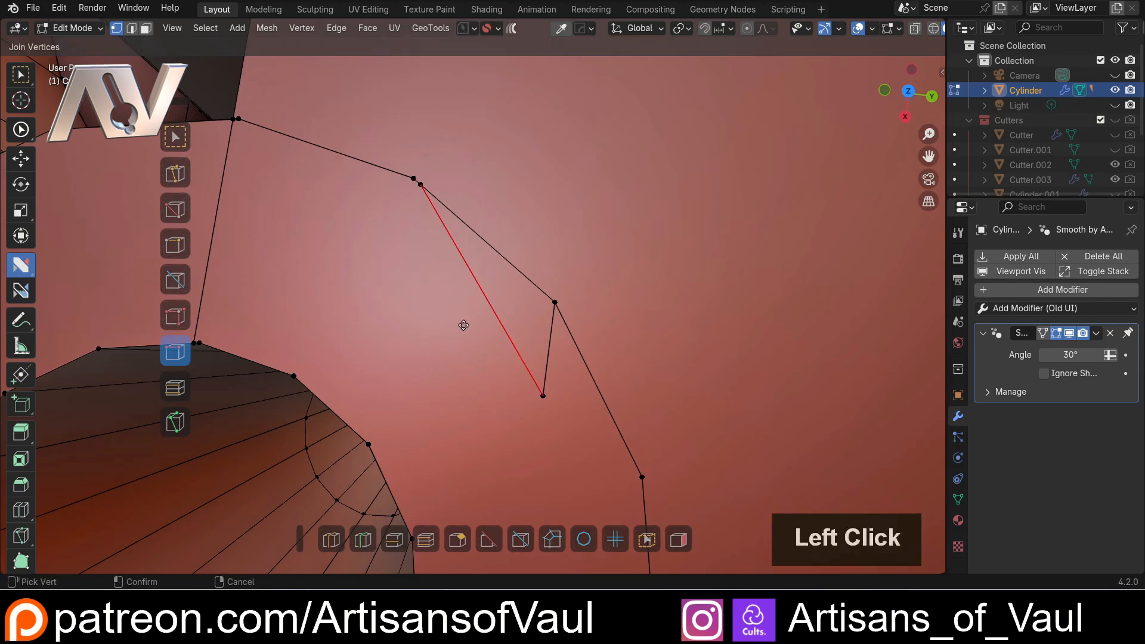
mouse_move(523, 327)
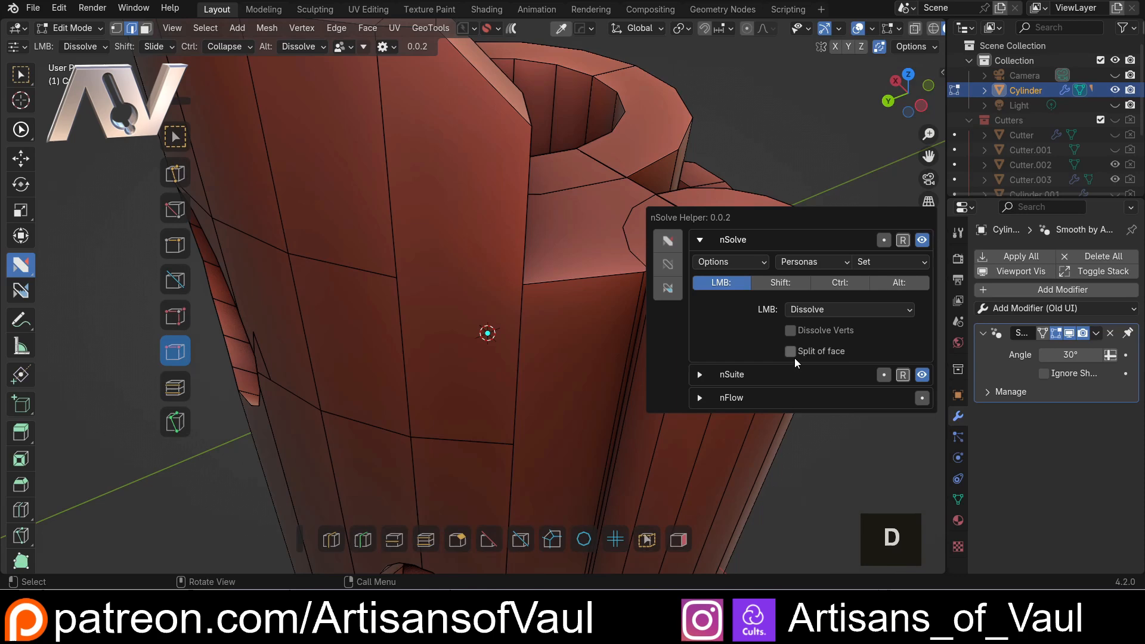
mouse_move(791, 351)
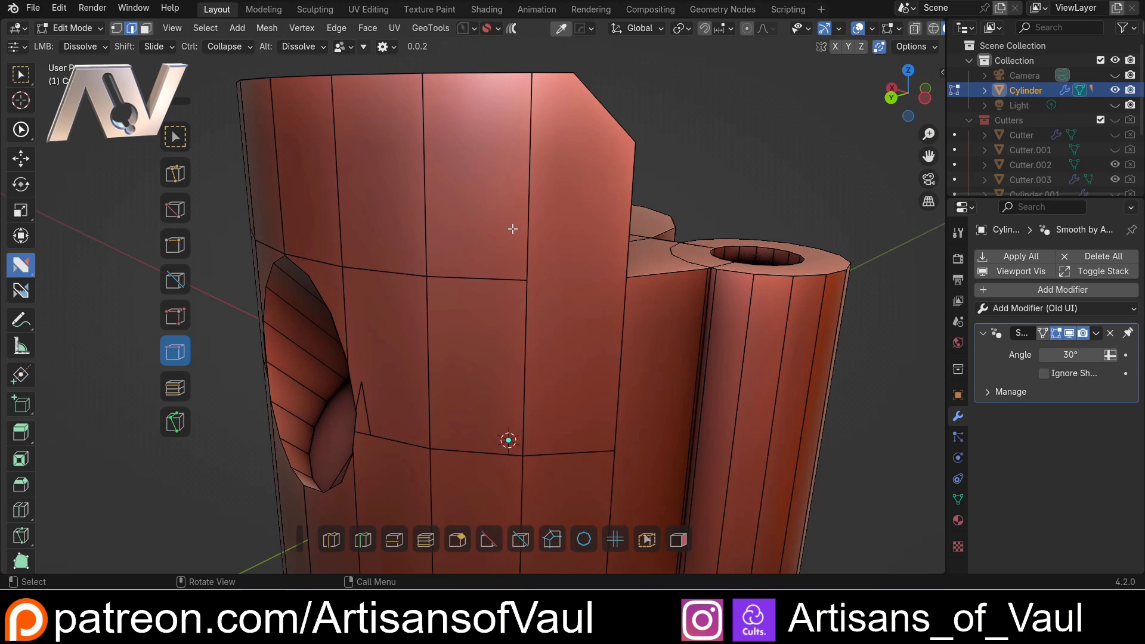
mouse_move(500, 288)
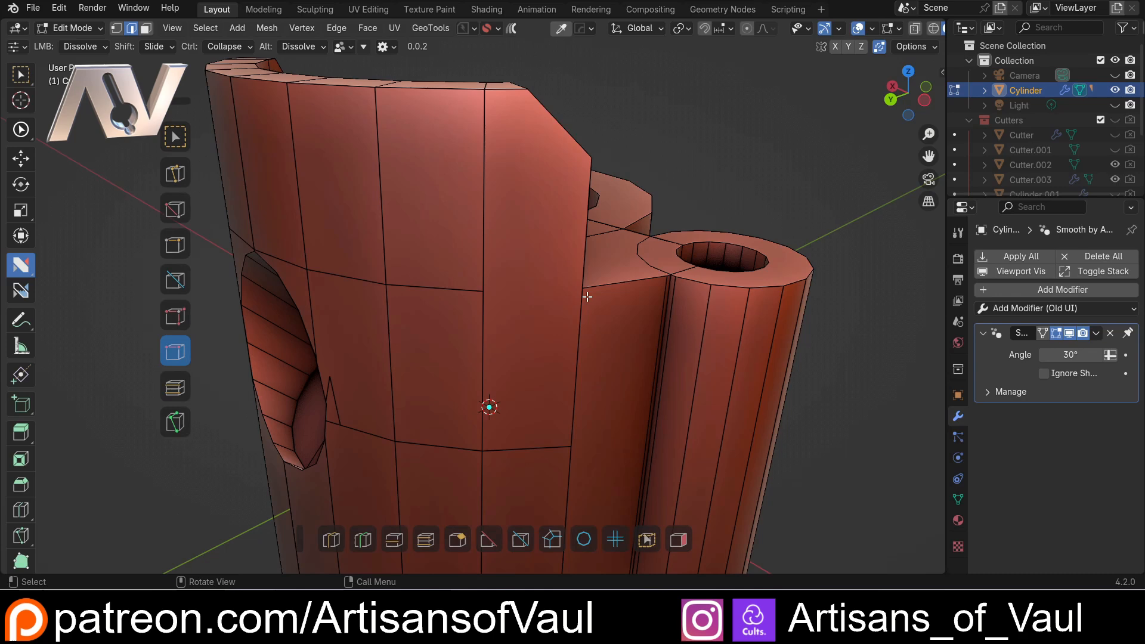
Step: Switch the cylinder mesh to Vertex selection mode from the Tab pie menu
left_click(419, 298)
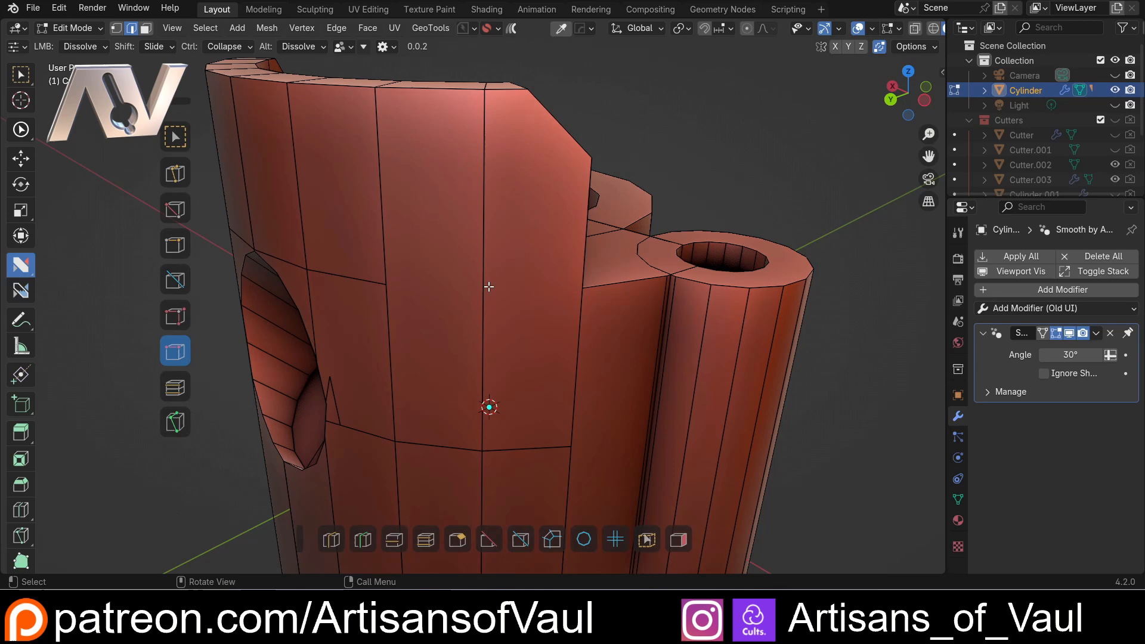
key("Tab")
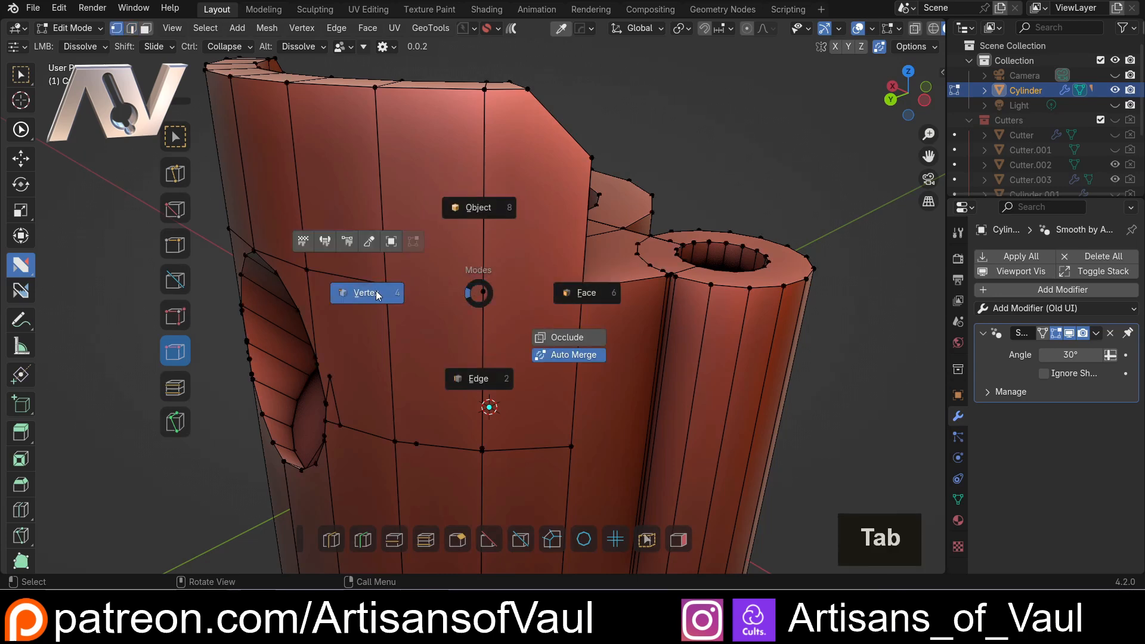
key("d")
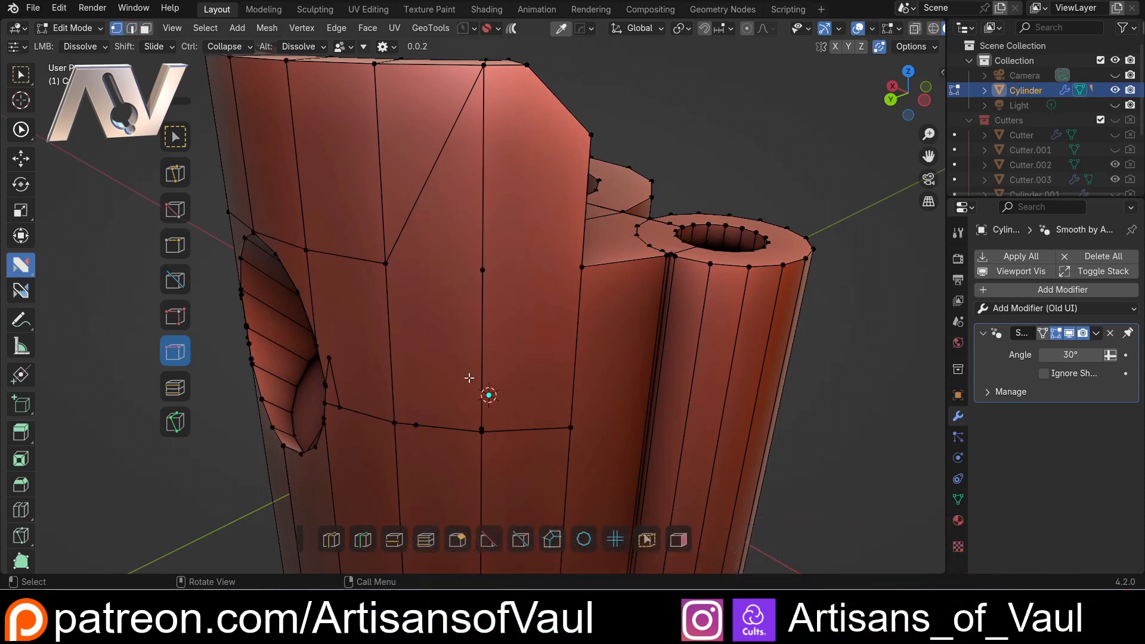
key("Tab")
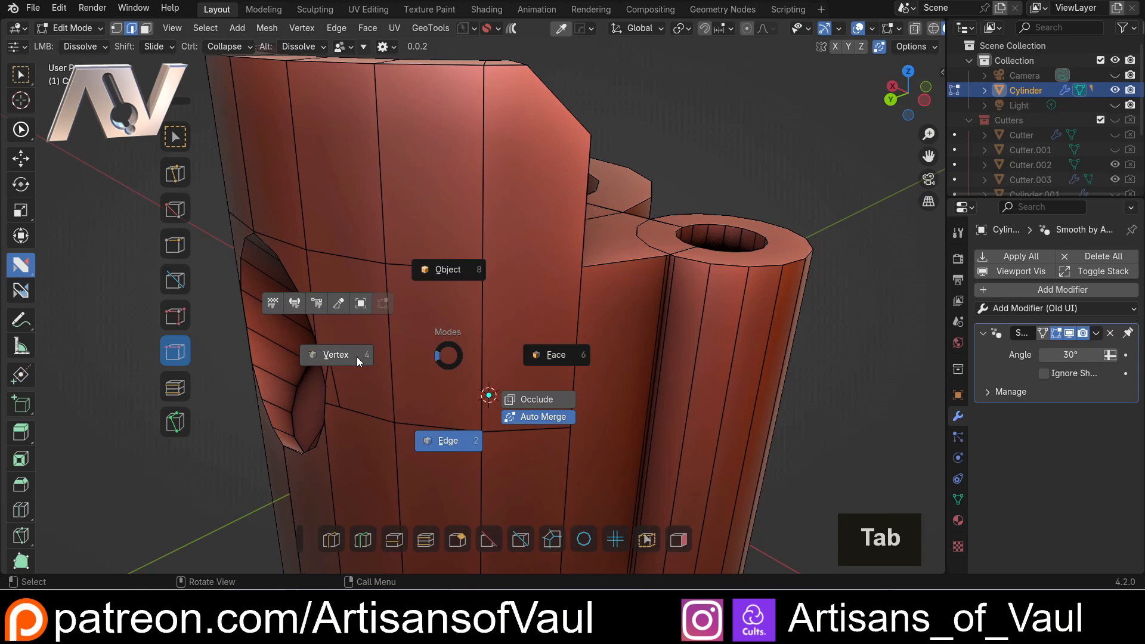
Step: Collapse the extra vertex on the lower outline edge beside the side hole
scroll("up", 3)
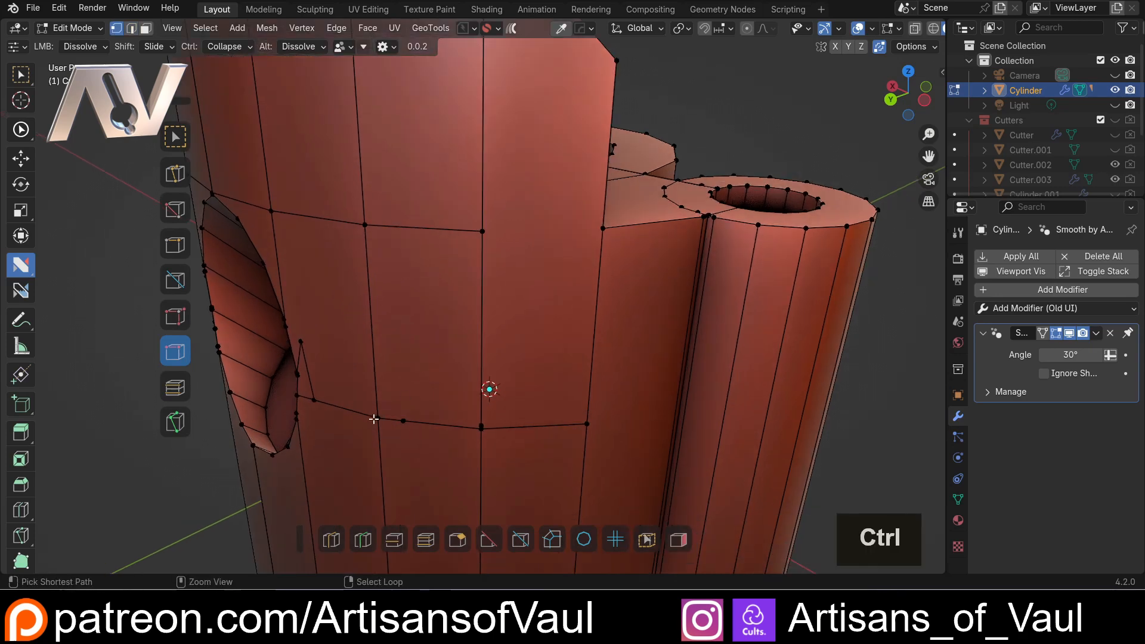
left_click(481, 426)
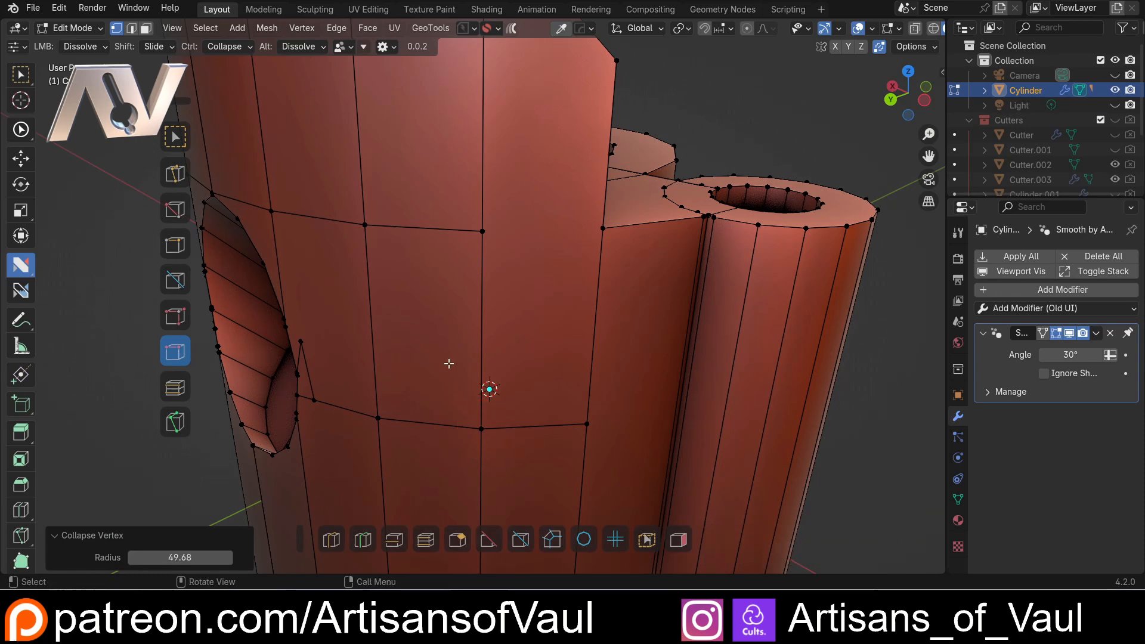
scroll("down", 3)
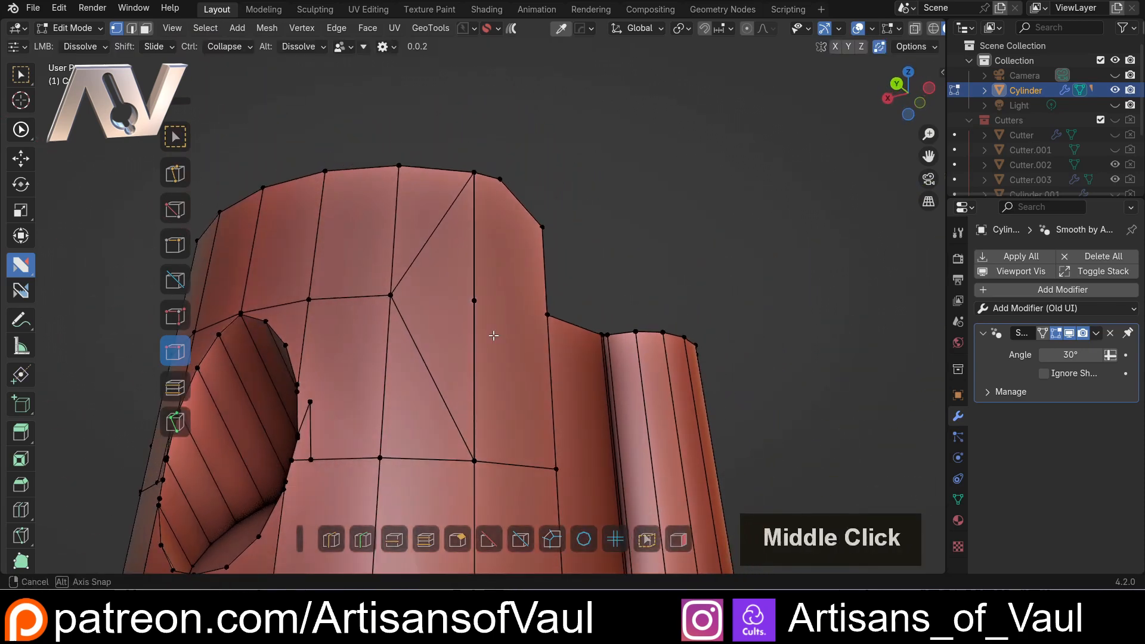
left_click_drag(497, 321, 453, 321)
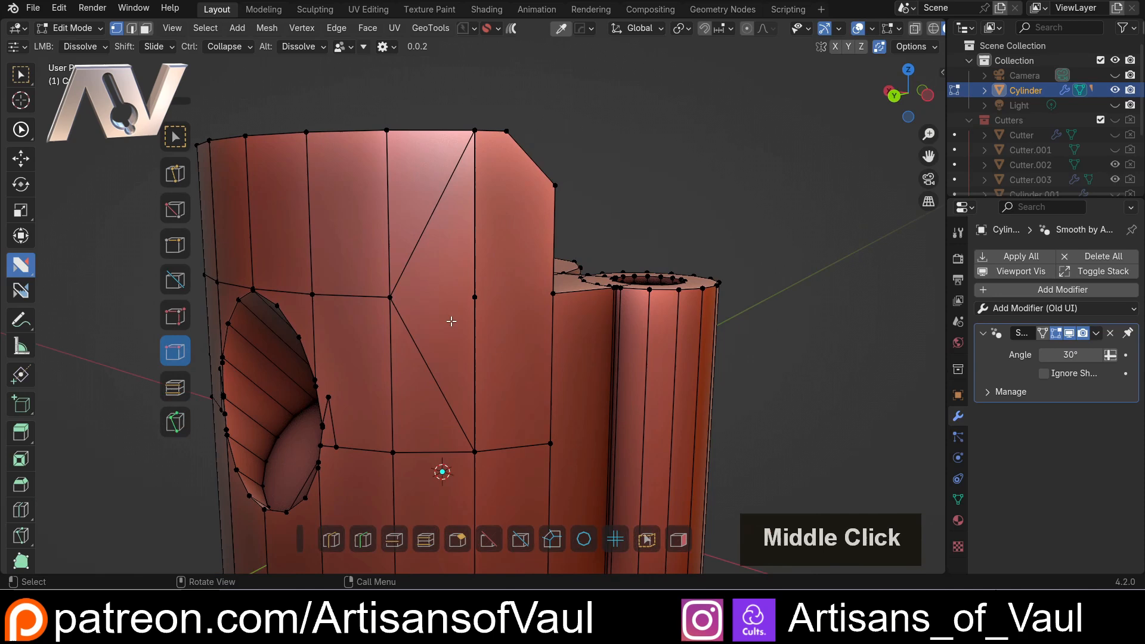
left_click_drag(450, 321, 586, 318)
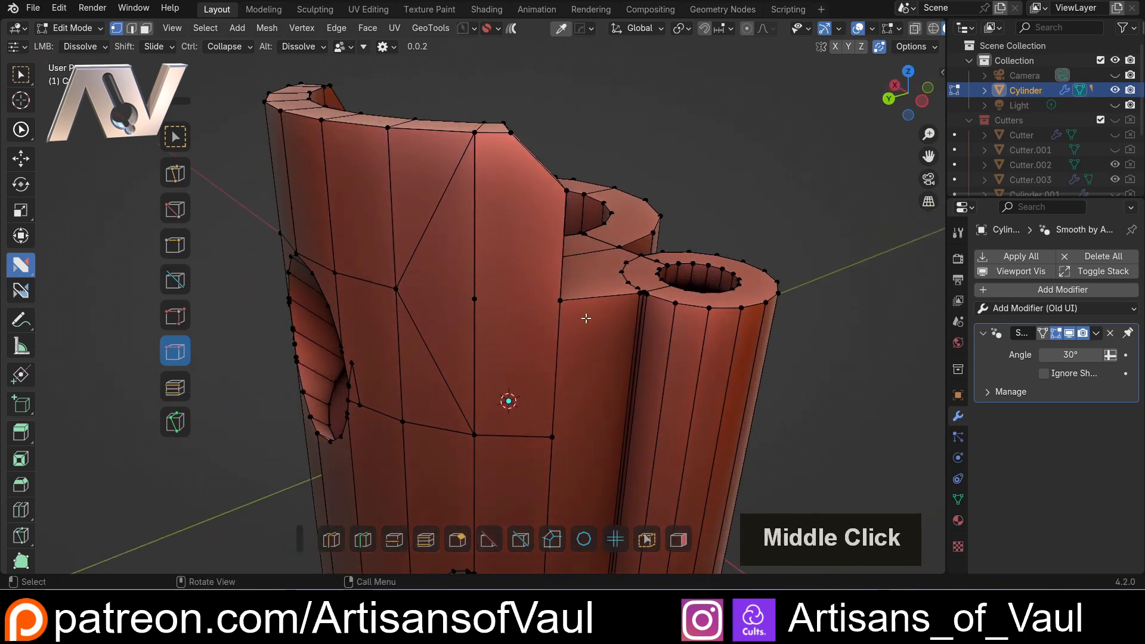